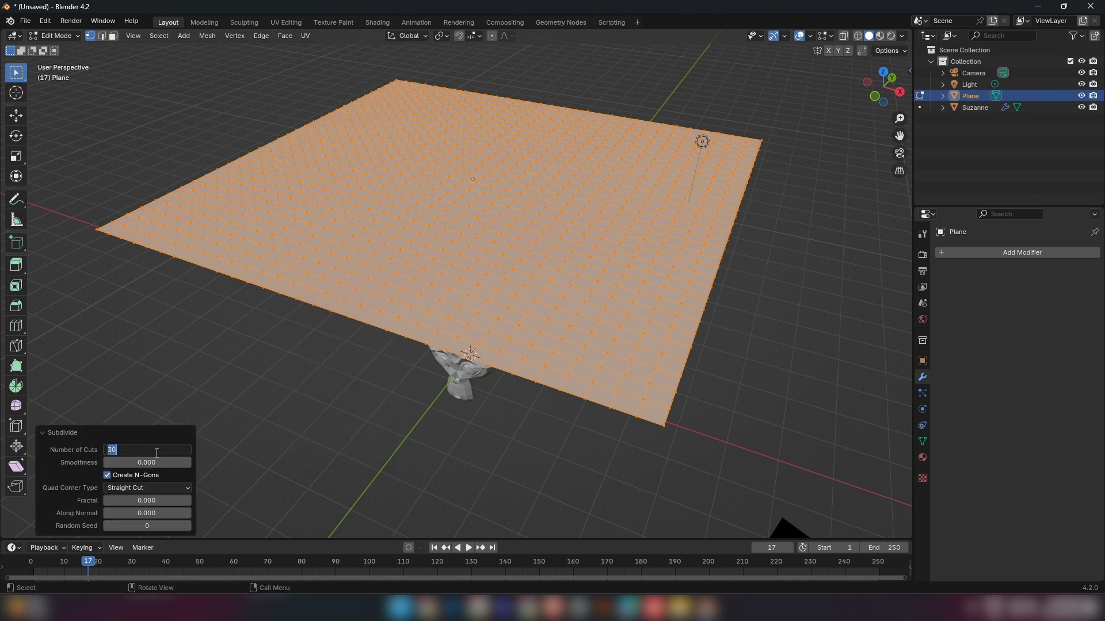
Return from Edit Mode to Object Mode after subdividing the plane
key("Tab")
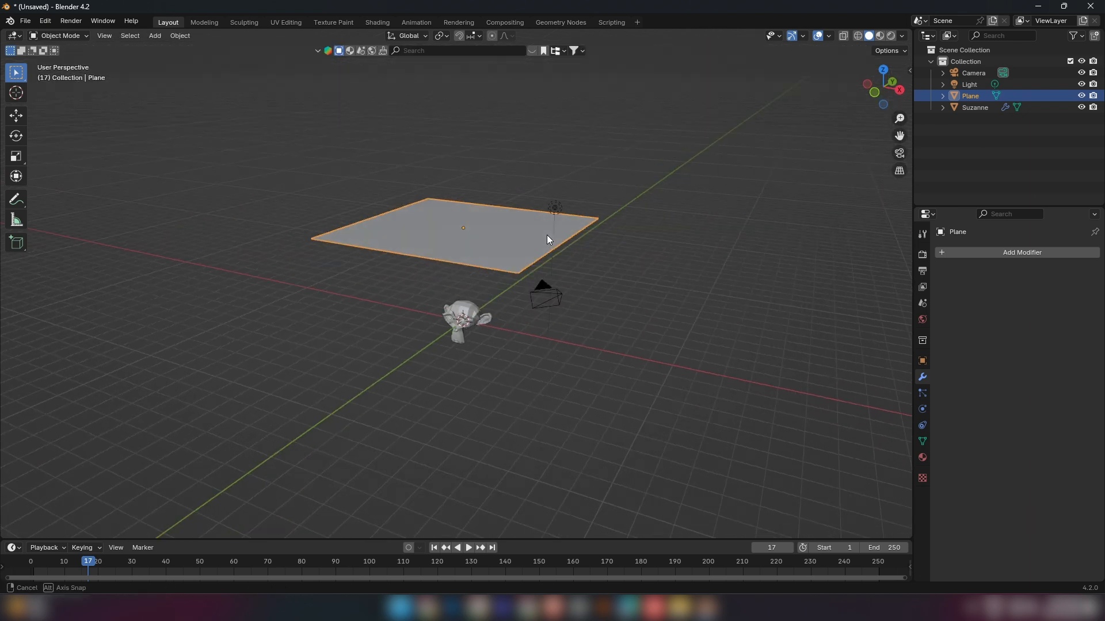
Place the plane above Suzanne and give it a Cotton cloth simulation with self collisions
left_click(922, 409)
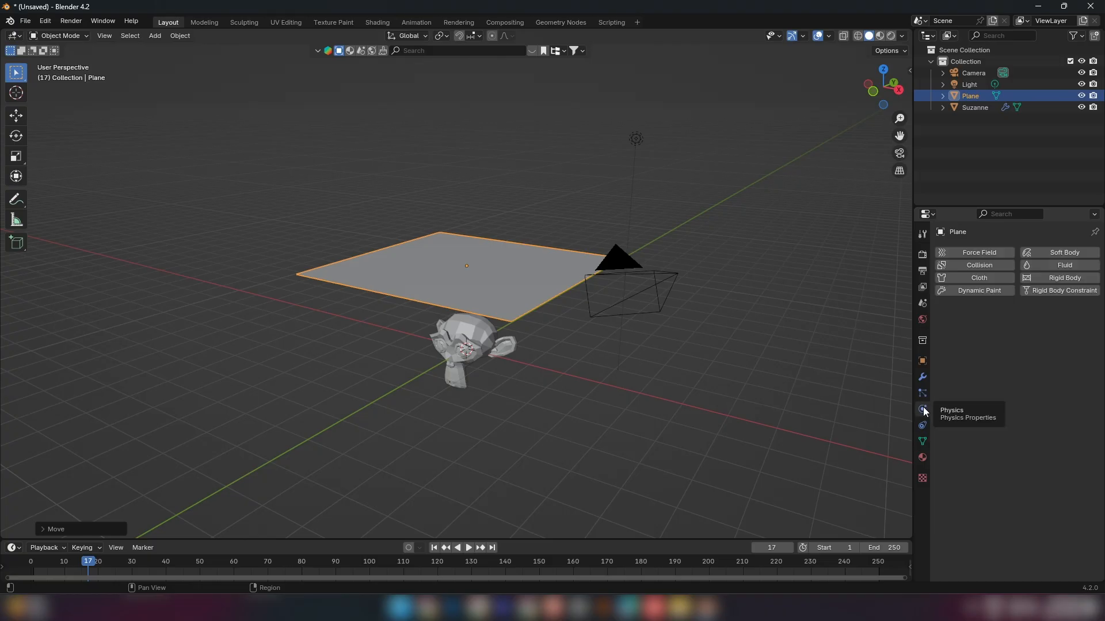
left_click(977, 277)
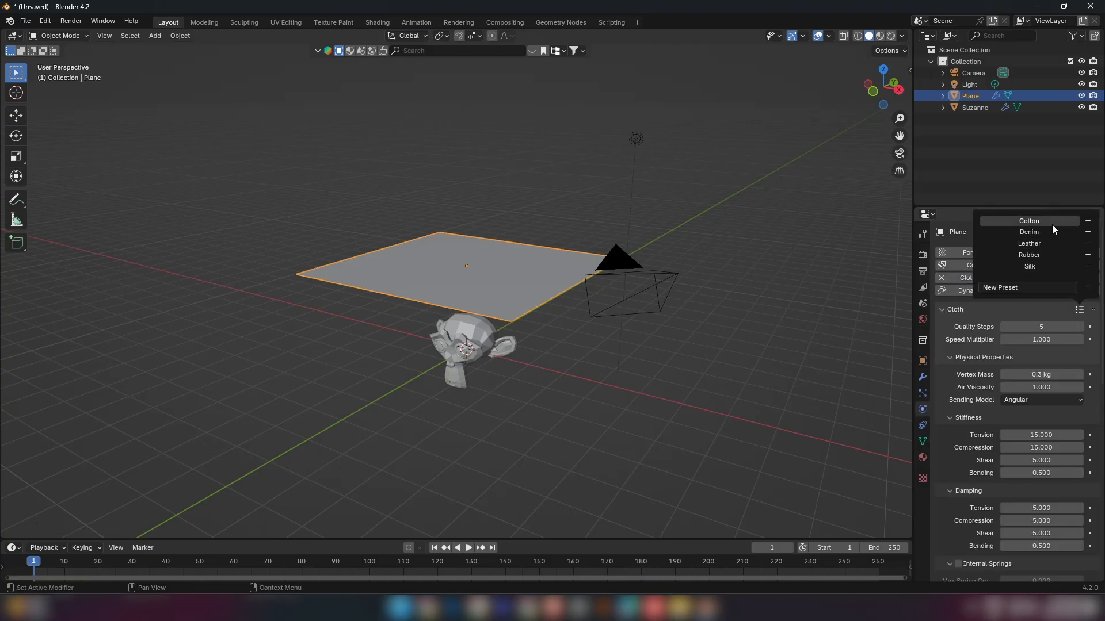
left_click(1028, 266)
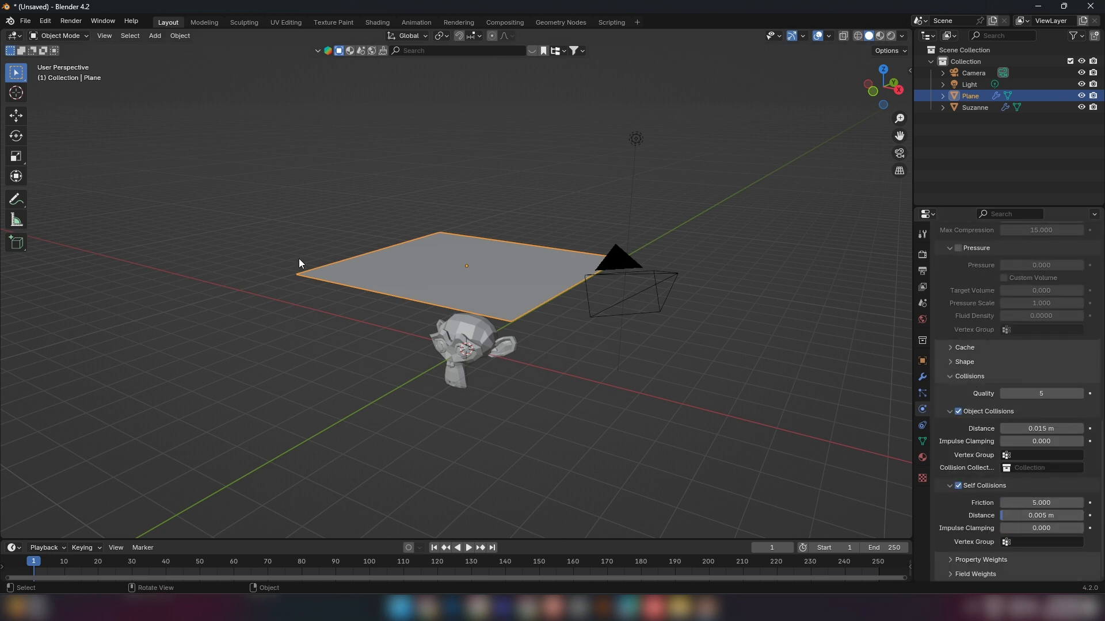
left_click(561, 22)
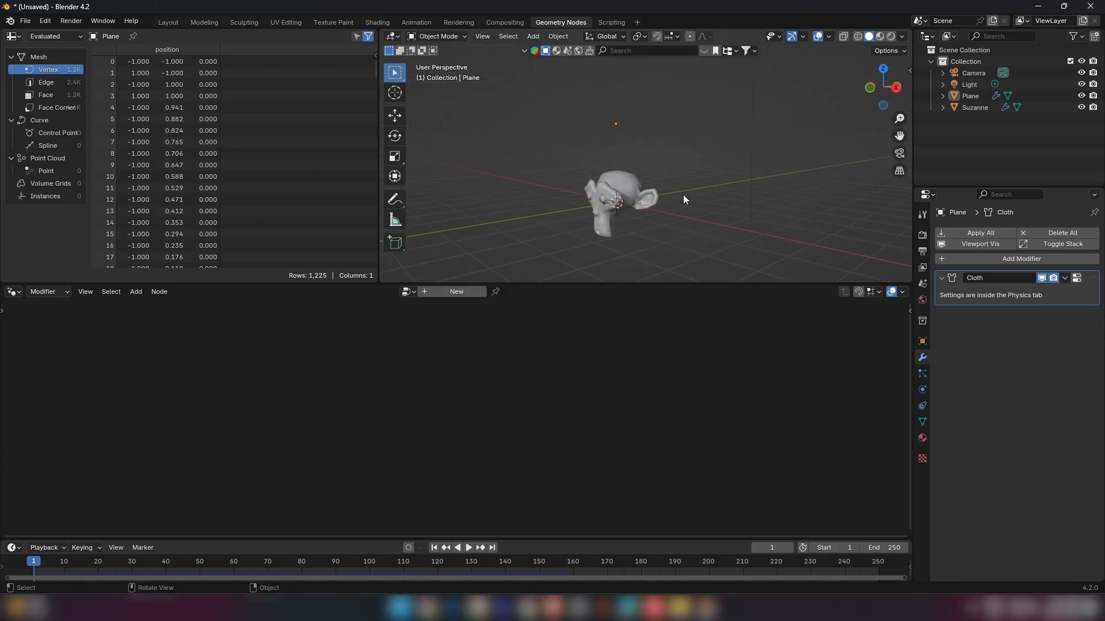
Create a node tree with Instance on Points fed by an Ico Sphere node
left_click(456, 291)
type("i")
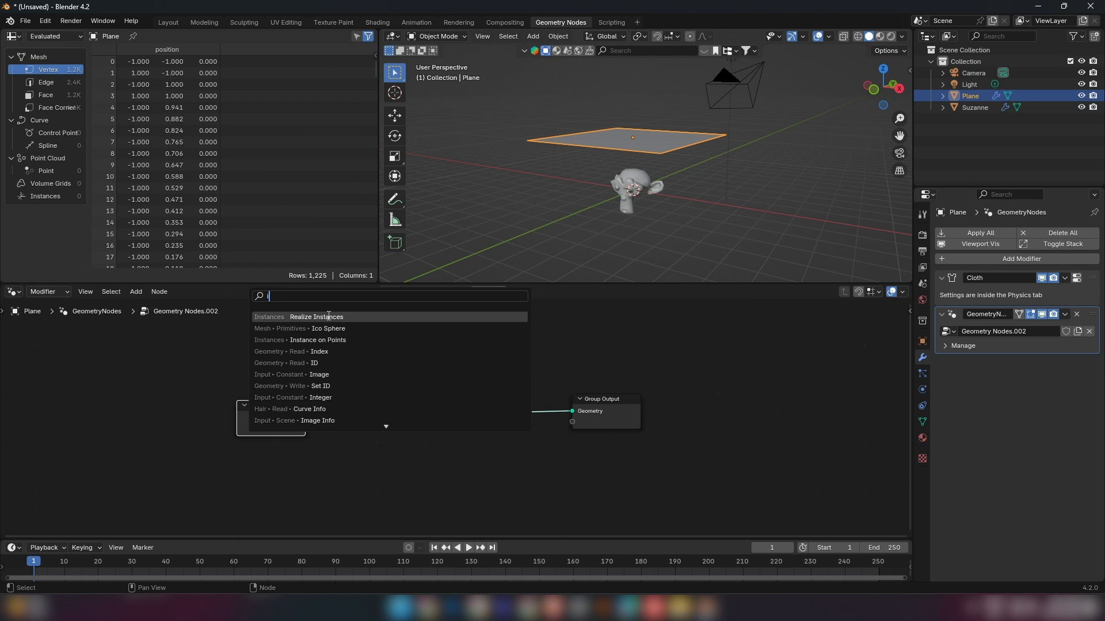
left_click(316, 340)
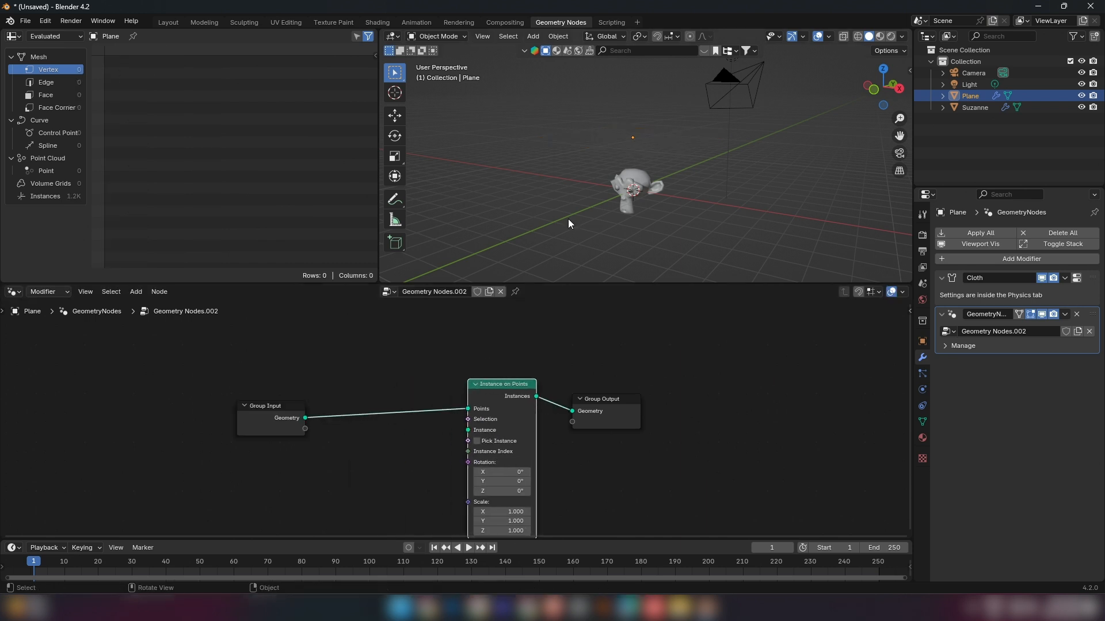
type("ico")
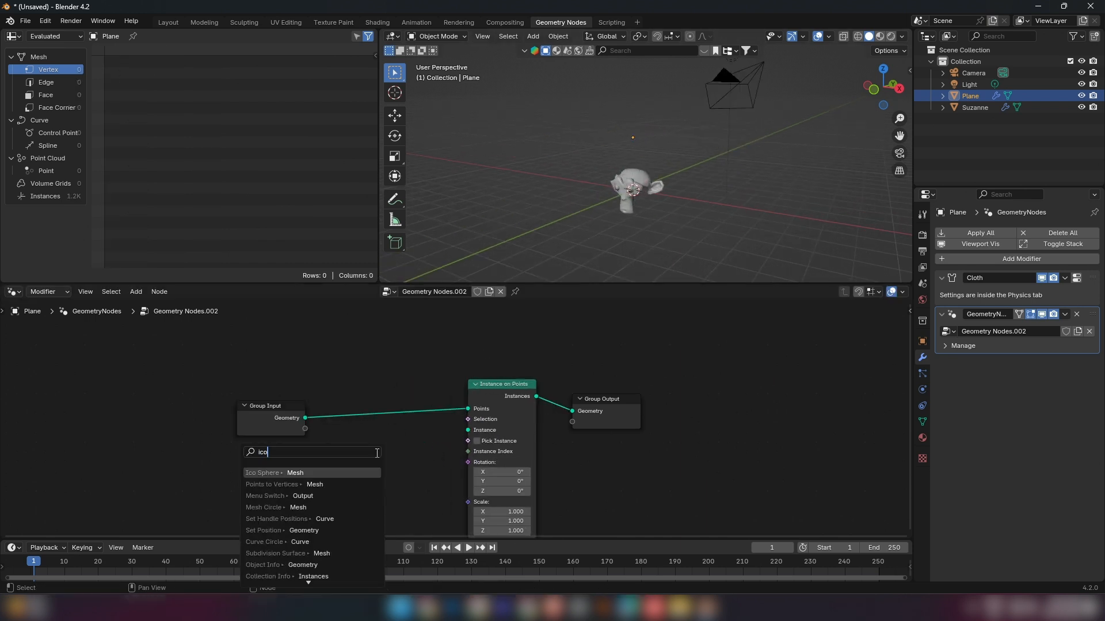
left_click(262, 473)
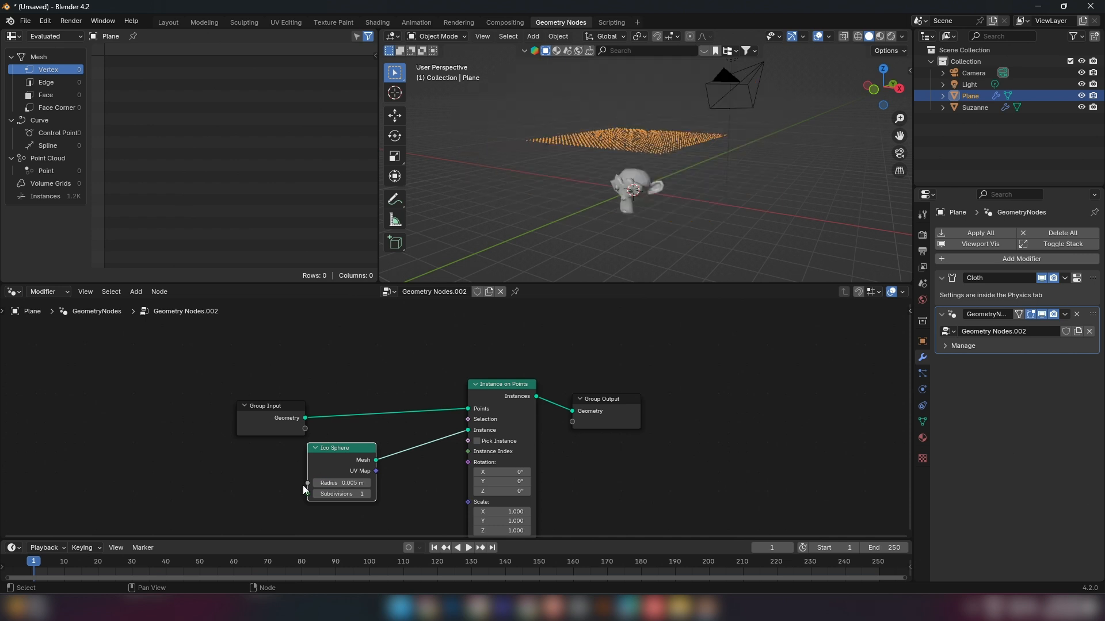
Set the Ico Sphere radius to 0.02 m and add a Set Shade Smooth node
left_click(468, 548)
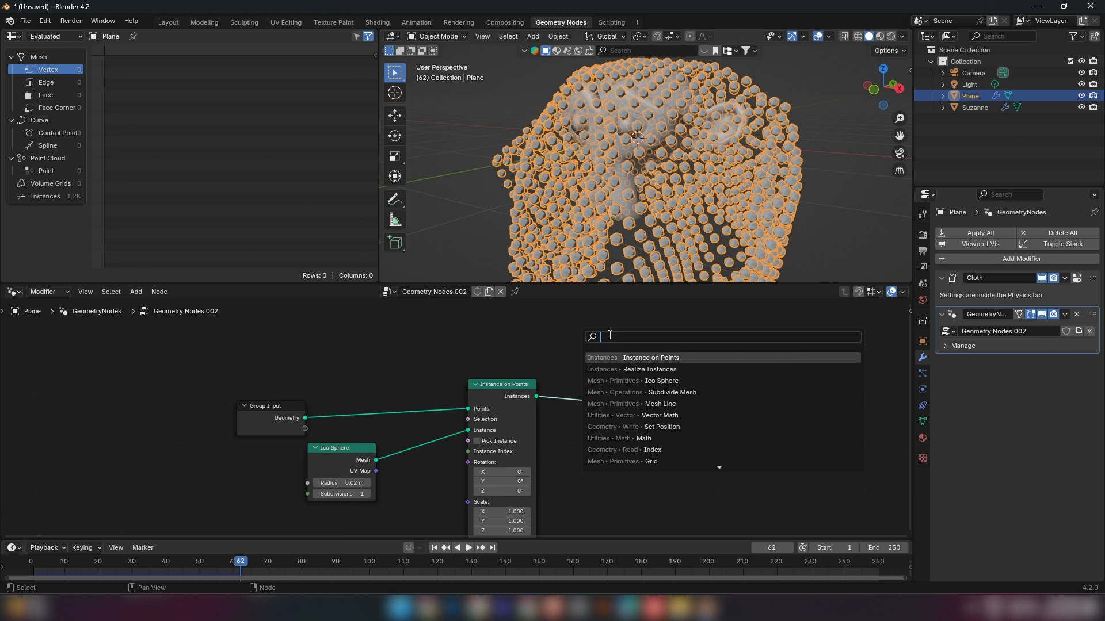
type("set sh")
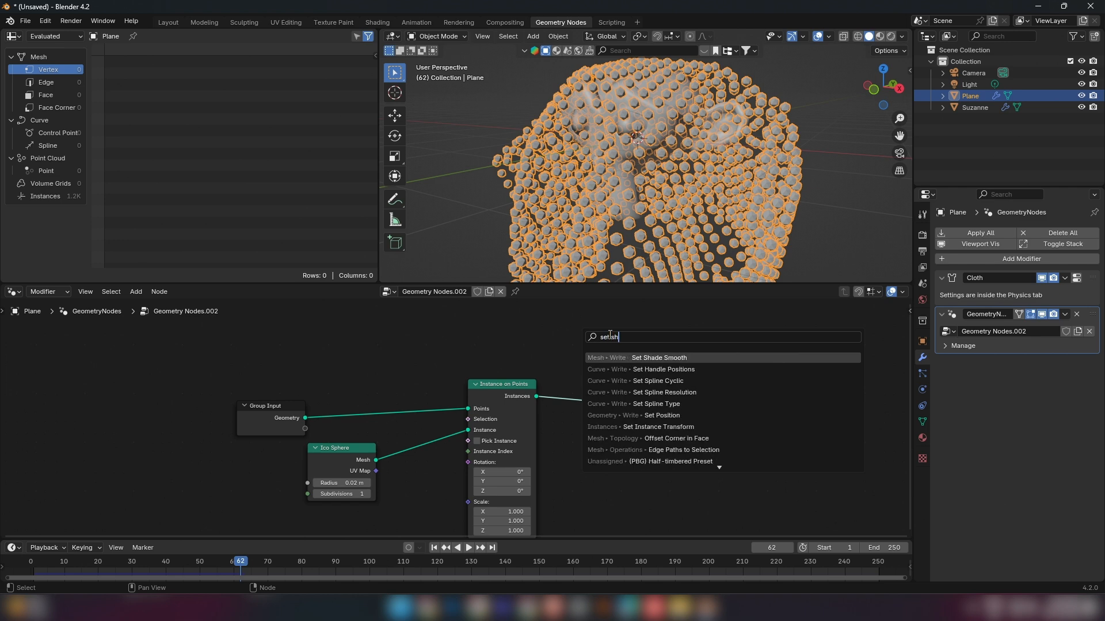
left_click(657, 358)
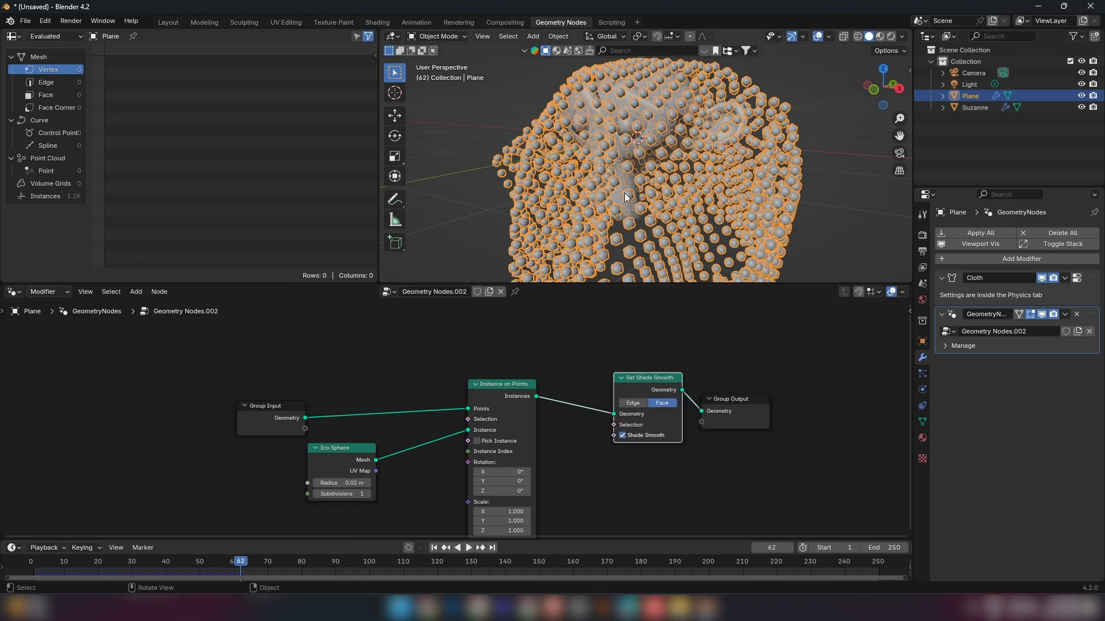
Add a Set Material node and create a new material for the plane
type("set m")
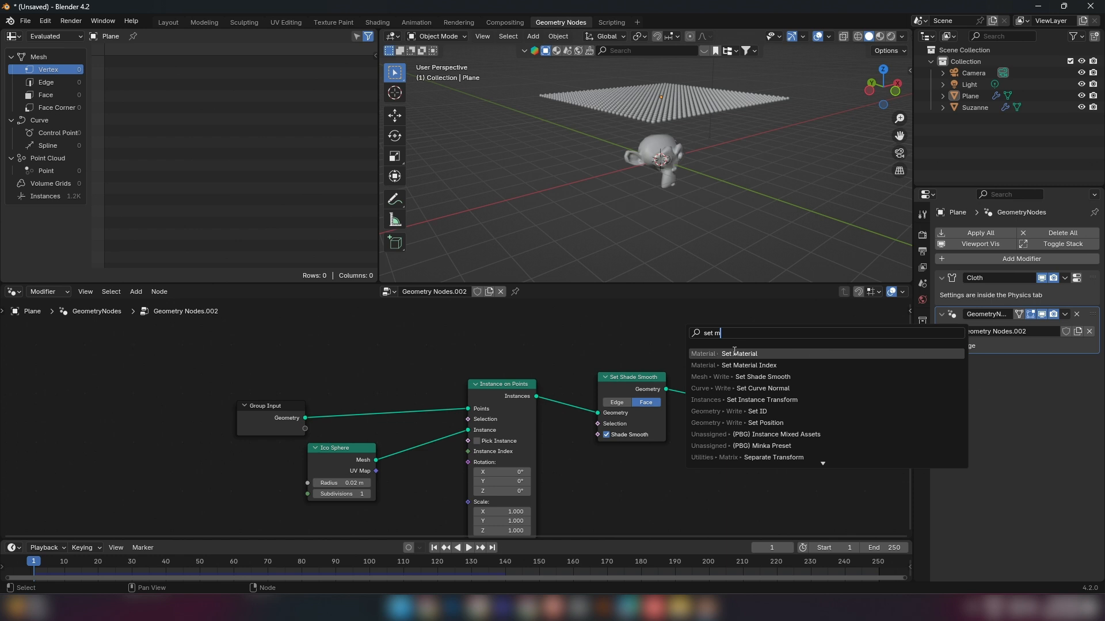
left_click(739, 353)
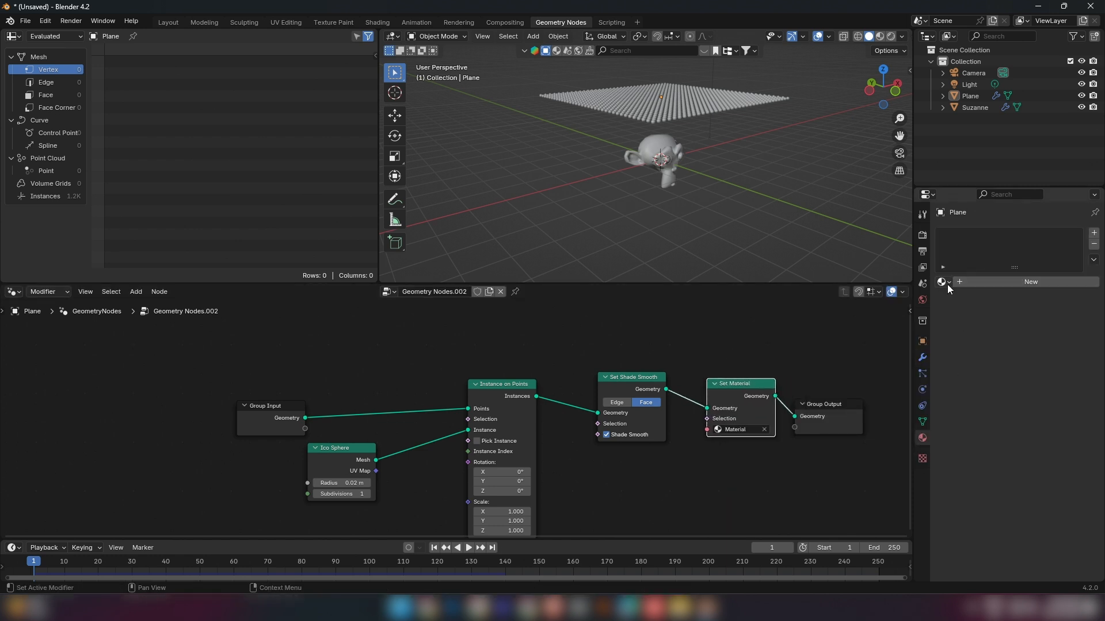
left_click(1029, 280)
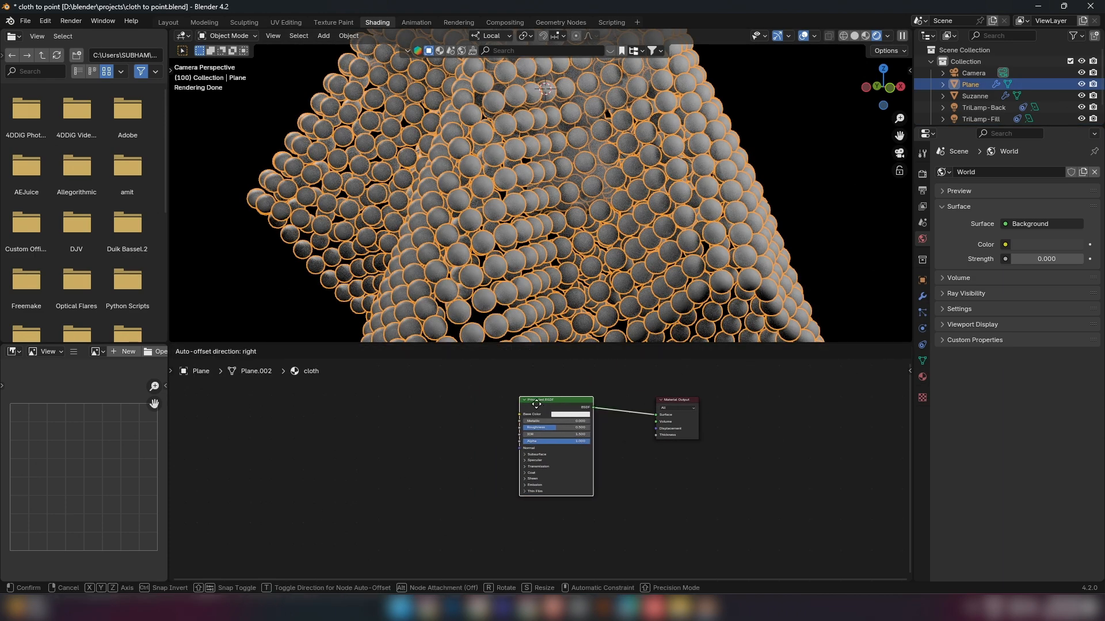
Lower the Principled BSDF base colour Value to about 0.155 for a dark grey
left_click(465, 458)
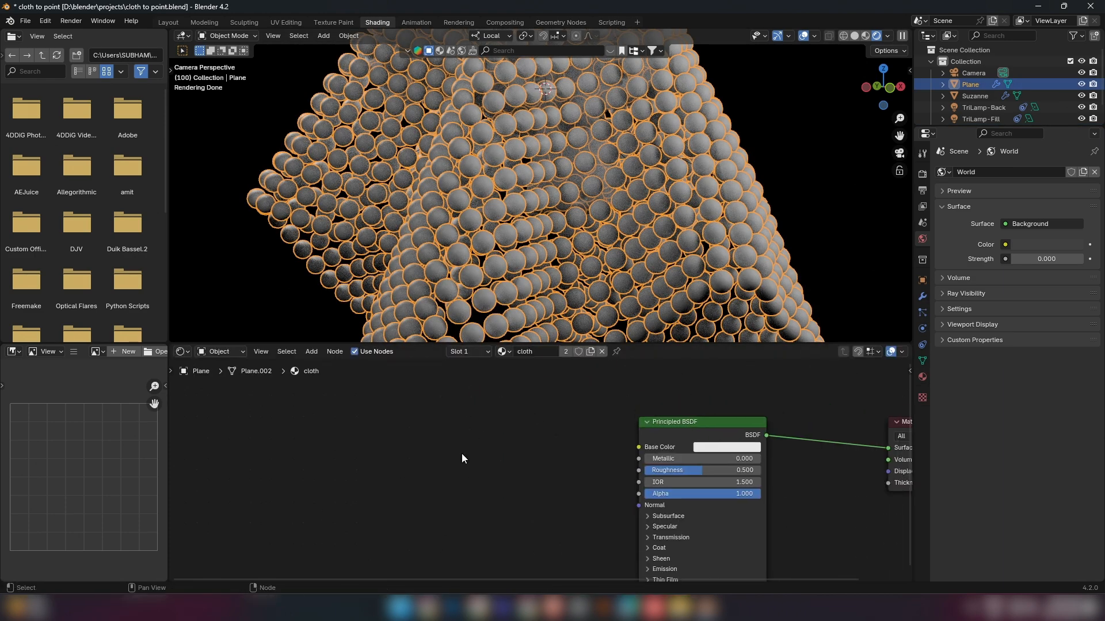
left_click(727, 447)
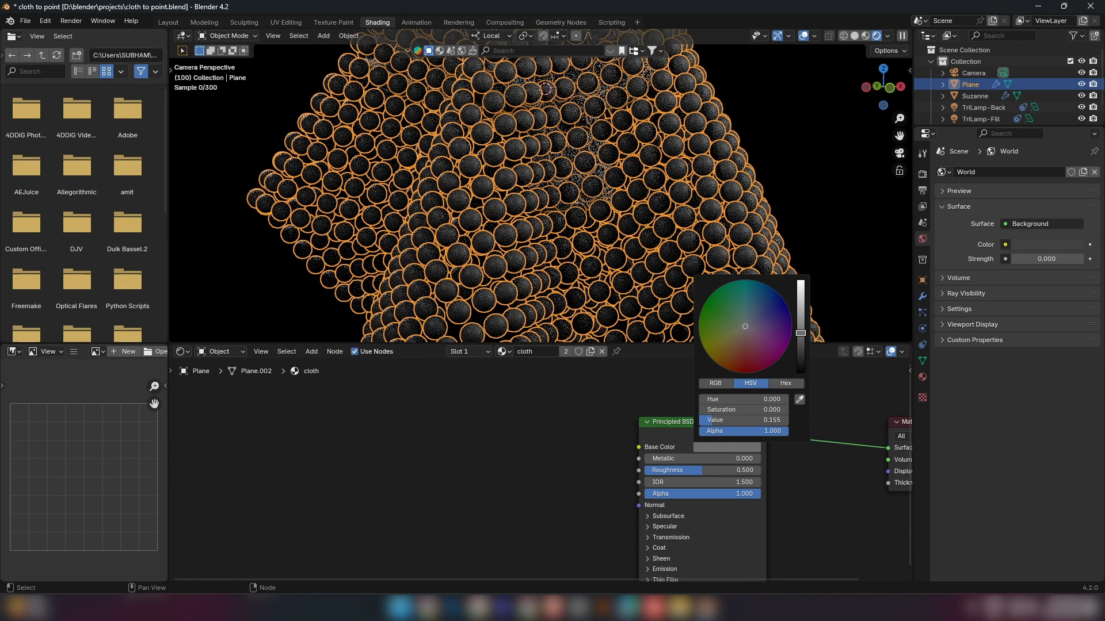